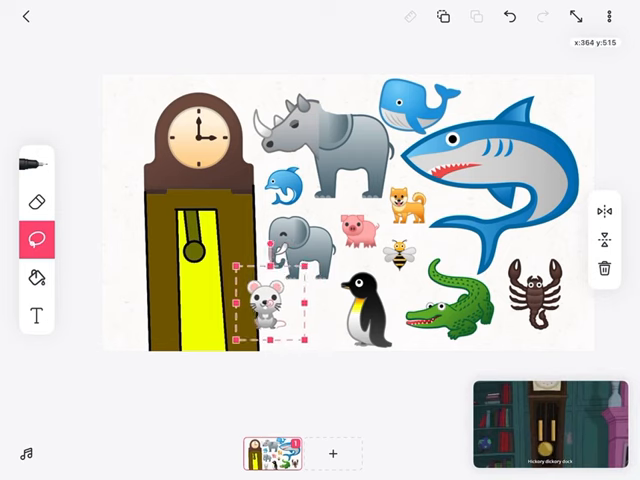
- Move the mouse sticker from near the pendulum up onto the clock's head
{"action": "left_click_drag", "start_coordinate": [264, 304], "coordinate": [240, 120]}
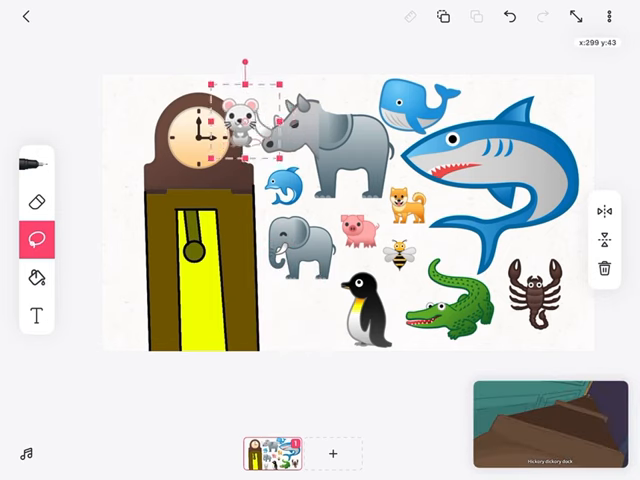
{"action": "left_click_drag", "start_coordinate": [240, 116], "coordinate": [204, 84]}
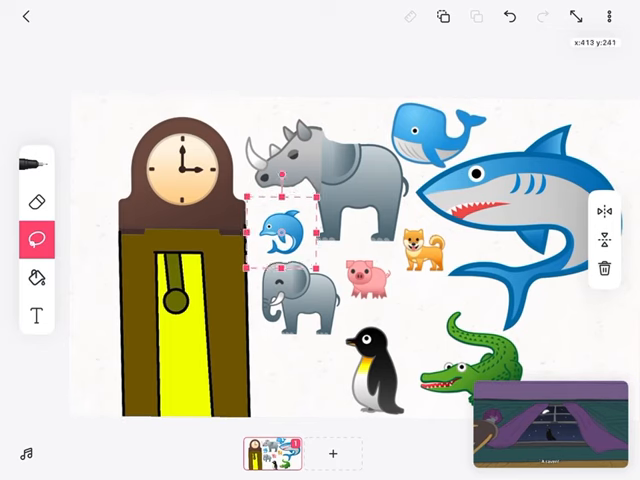
- Move the dolphin sticker in stages from the loose animals onto the clock's head
{"action": "left_click_drag", "start_coordinate": [290, 236], "coordinate": [292, 382]}
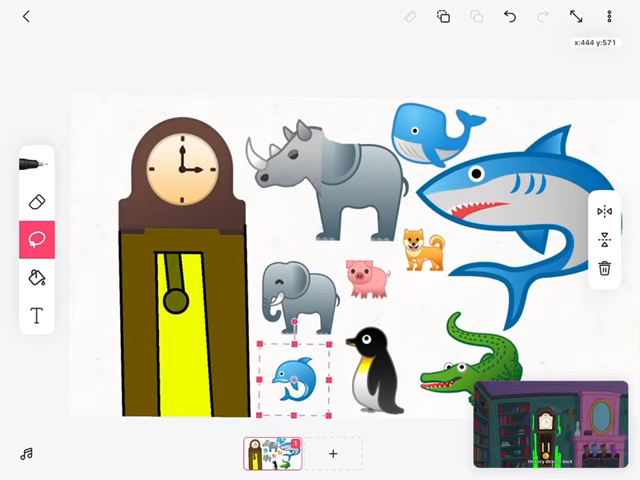
{"action": "left_click_drag", "start_coordinate": [290, 376], "coordinate": [264, 364]}
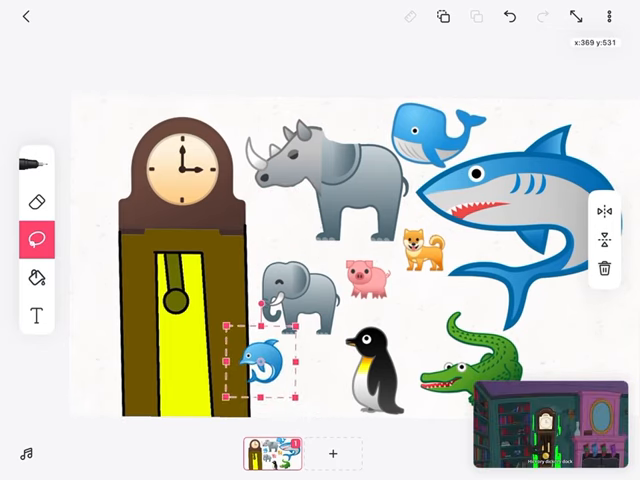
{"action": "left_click_drag", "start_coordinate": [264, 364], "coordinate": [250, 204]}
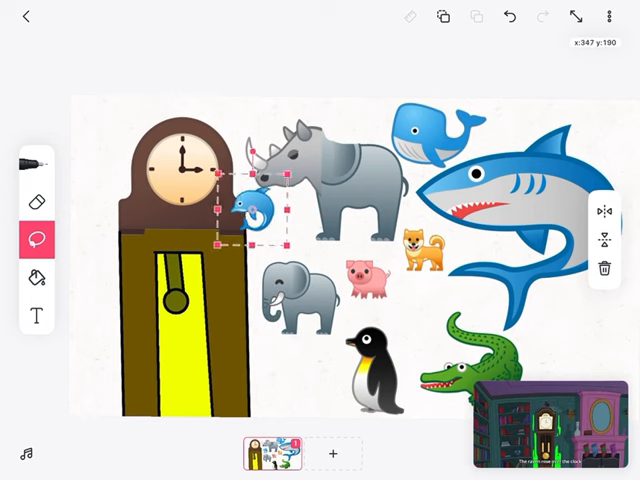
{"action": "left_click_drag", "start_coordinate": [236, 210], "coordinate": [192, 126]}
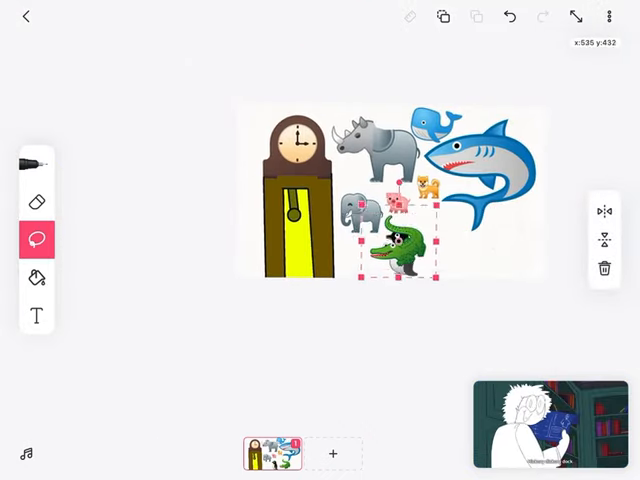
- Move the crocodile sticker from beside the penguin onto the clock
{"action": "left_click_drag", "start_coordinate": [396, 244], "coordinate": [350, 180]}
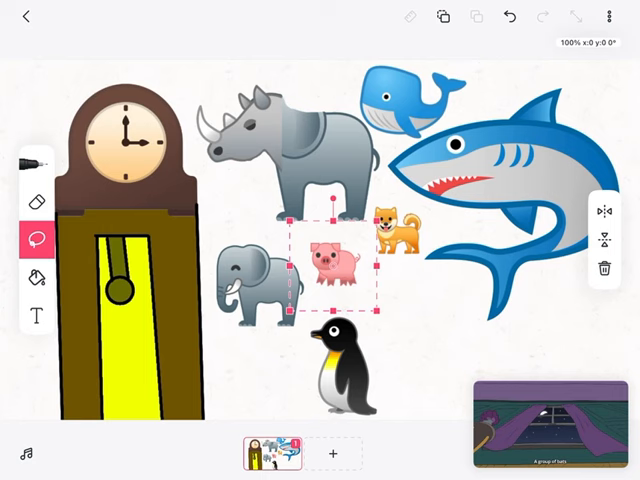
- Move the pig sticker onto the clock's head, then down onto its body beside the elephant
{"action": "left_click_drag", "start_coordinate": [338, 262], "coordinate": [244, 364]}
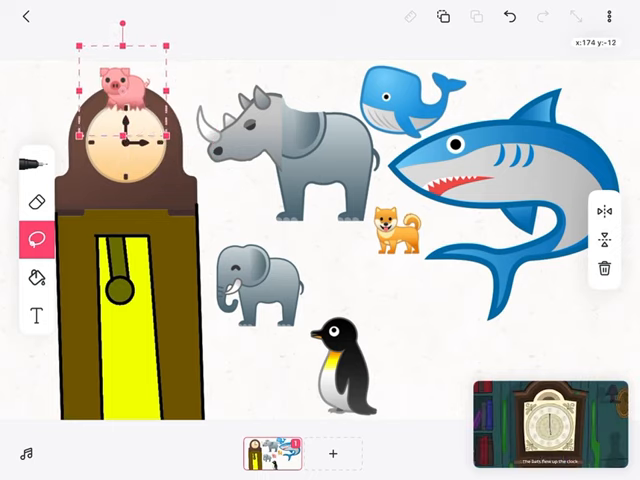
{"action": "left_click_drag", "start_coordinate": [120, 96], "coordinate": [216, 330]}
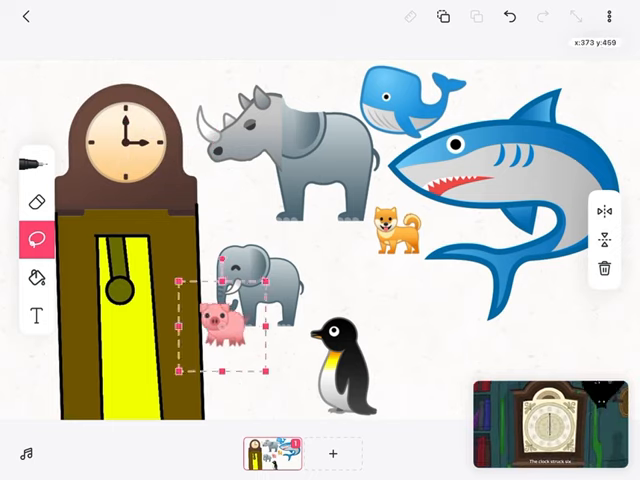
{"action": "left_click_drag", "start_coordinate": [216, 324], "coordinate": [418, 136]}
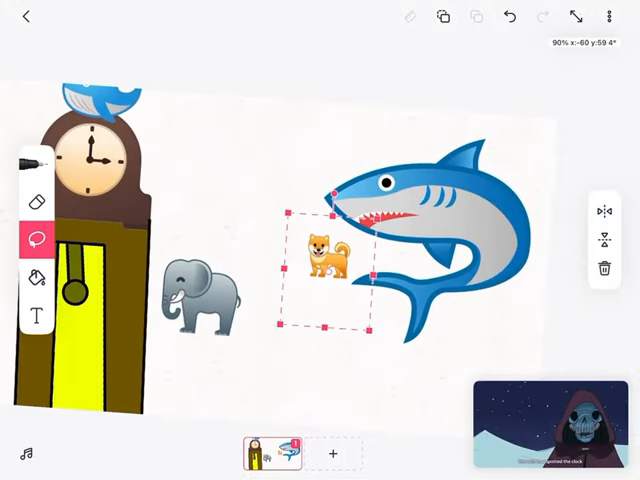
- Move the dog and elephant onto the clock, then select the clock drawing
{"action": "left_click_drag", "start_coordinate": [330, 256], "coordinate": [160, 110]}
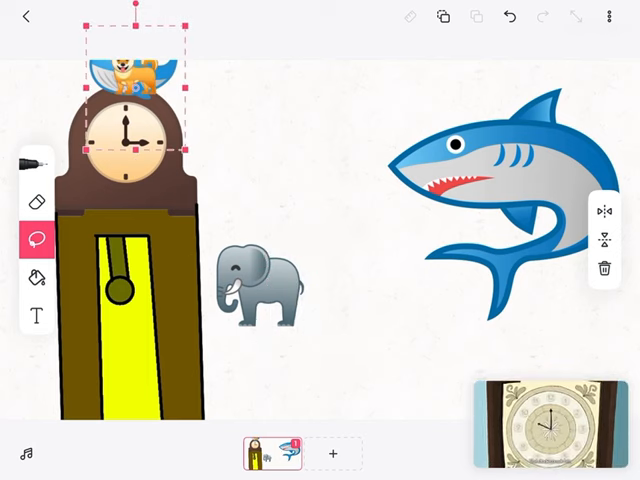
{"action": "left_click_drag", "start_coordinate": [130, 90], "coordinate": [190, 330]}
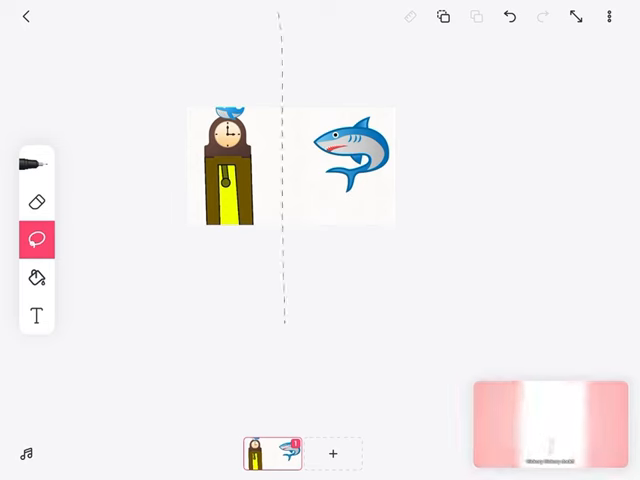
{"action": "left_click", "coordinate": [228, 164]}
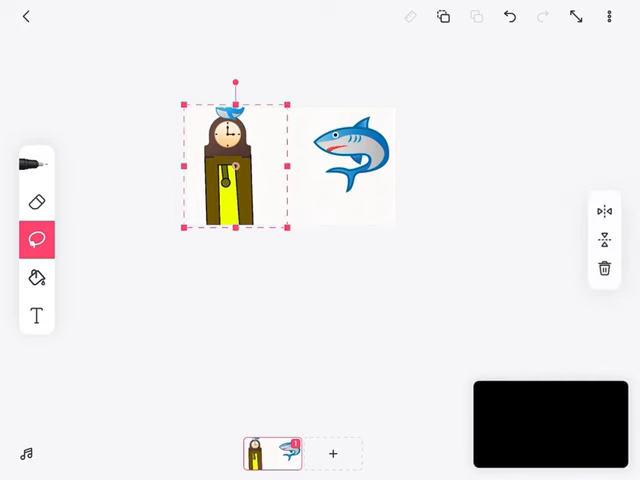